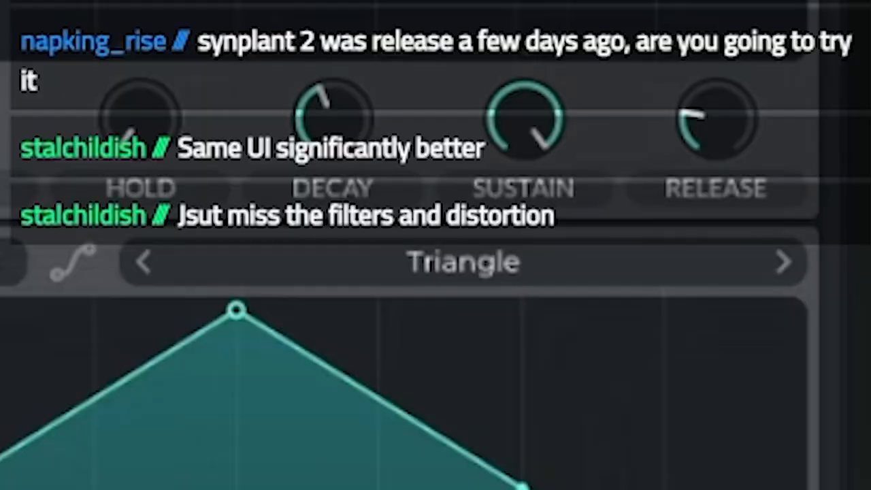
Step: Enable Filter 1 and switch its model from Analog to Digital at 12 dB
scroll("down", 3)
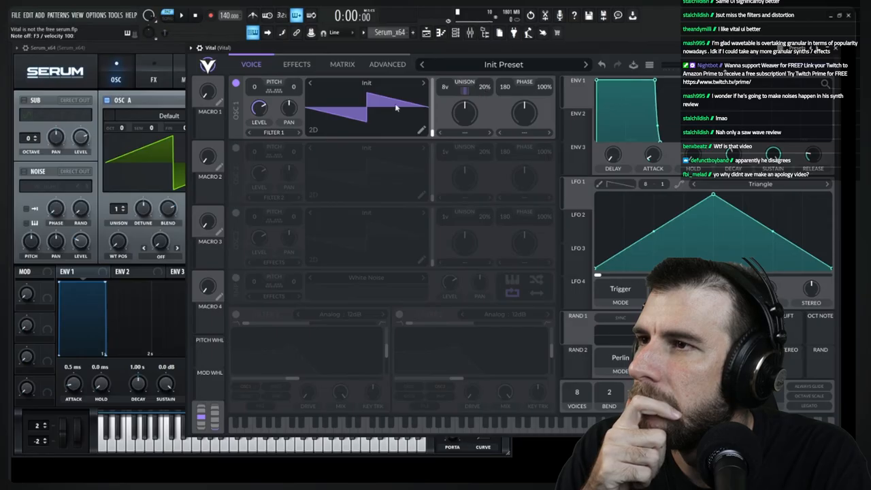
left_click(235, 314)
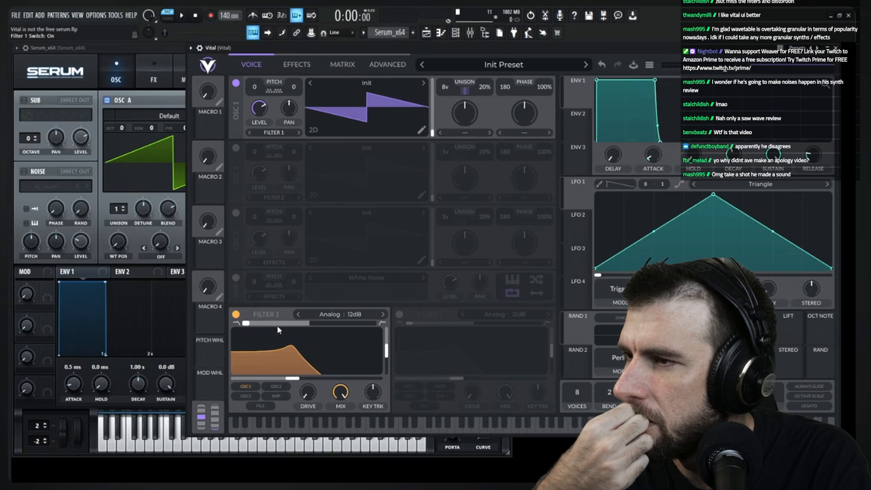
mouse_move(268, 328)
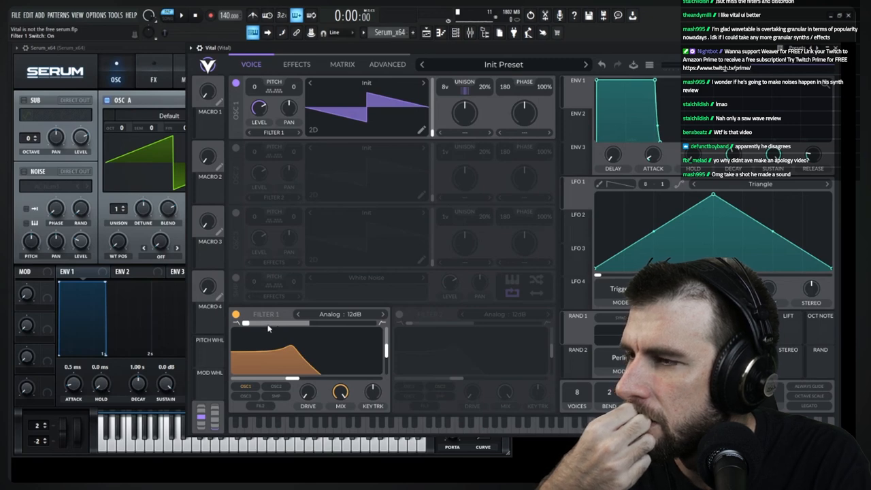
left_click(338, 313)
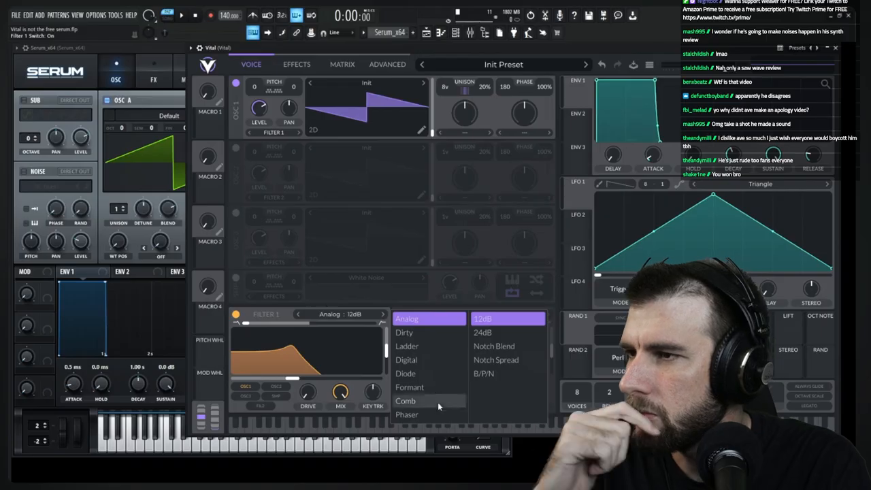
left_click(406, 360)
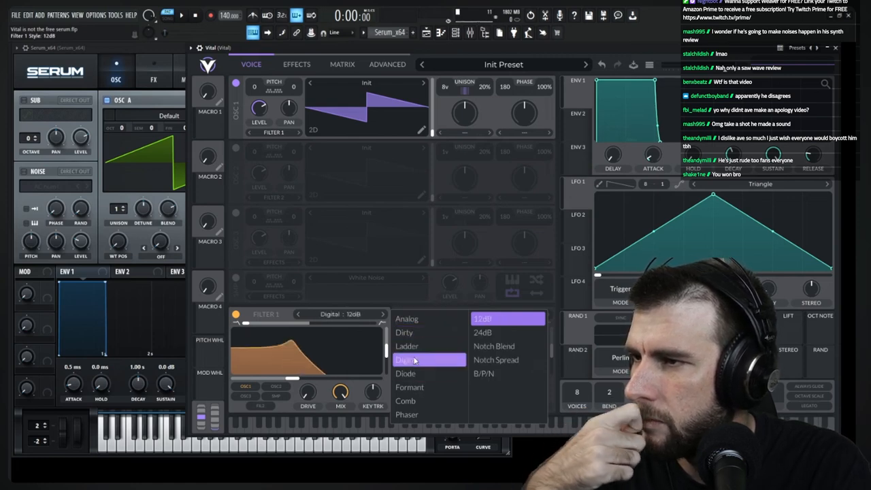
Step: Confirm the Digital filter model for Filter 1 in the dropdown
left_click(407, 319)
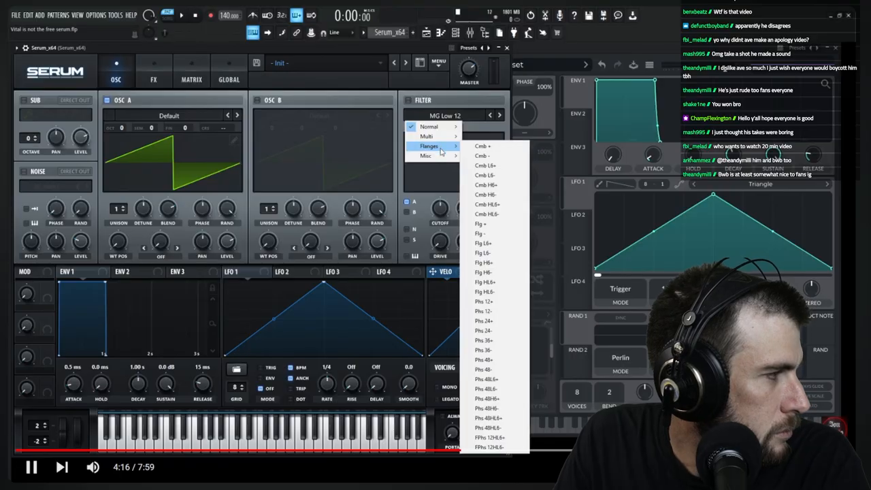
mouse_move(427, 155)
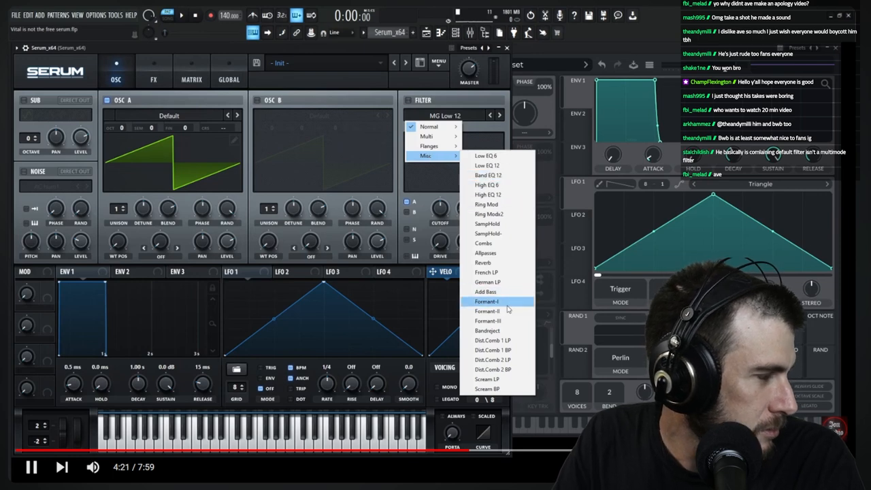
mouse_move(496, 320)
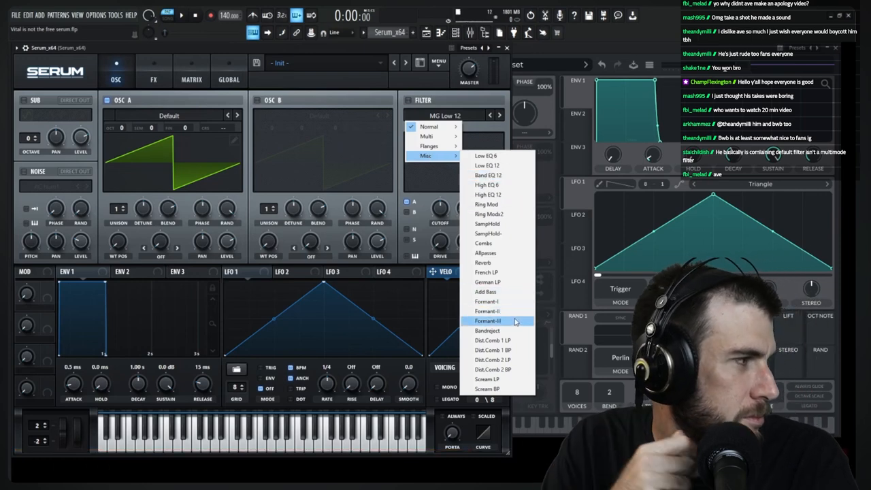
mouse_move(495, 301)
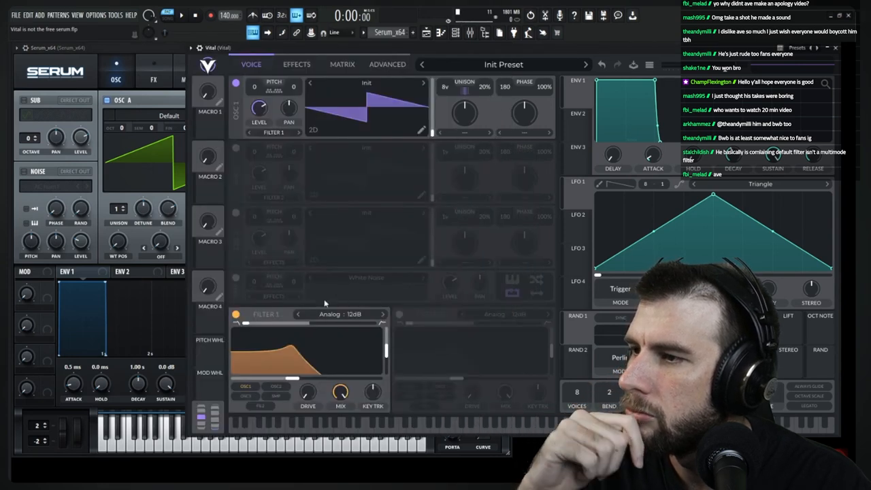
Step: Reopen Filter 1's model list and pick the Formant filter model
left_click(335, 314)
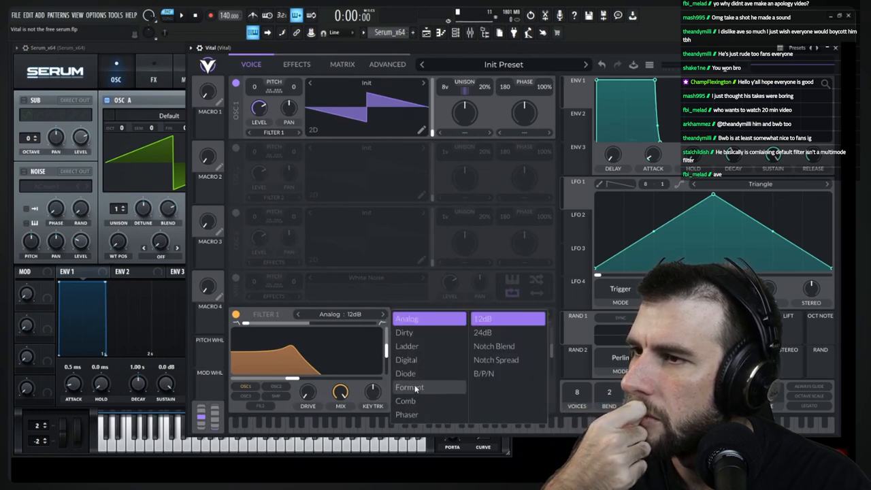
left_click(406, 400)
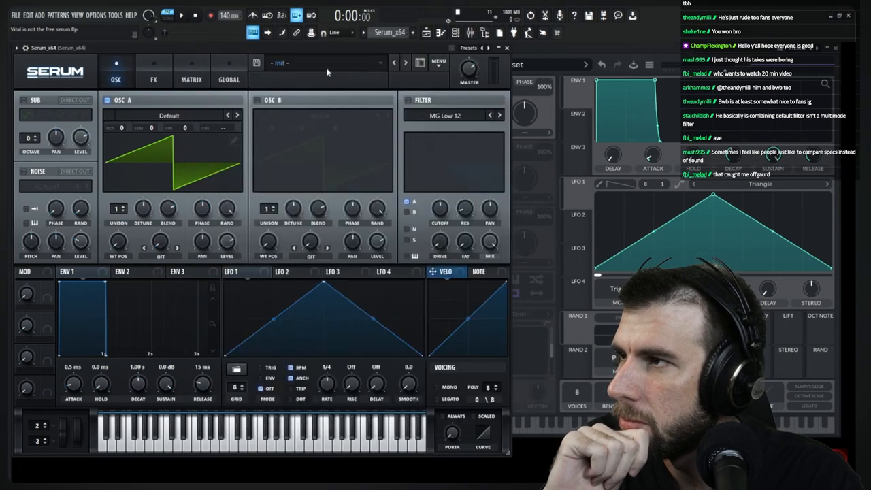
mouse_move(482, 71)
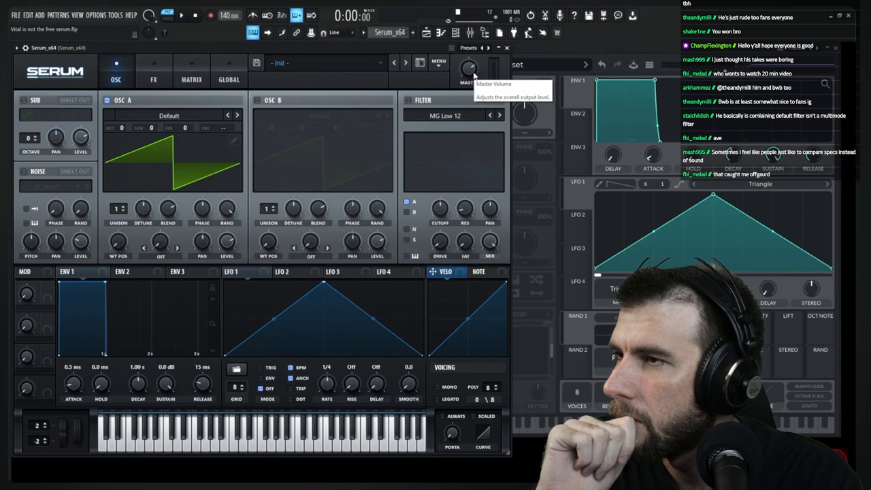